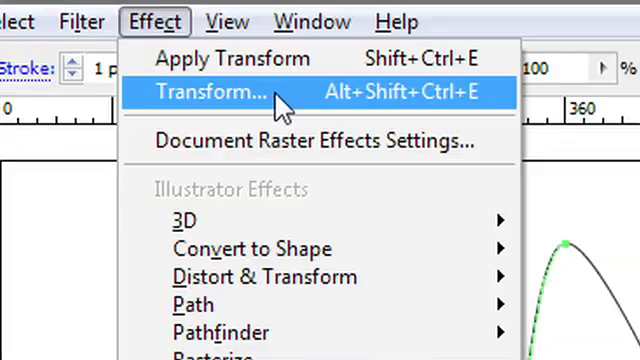
Apply a Transform effect with Rotate 20°, 1 copy, Reflect X, previewed live beside the curve
{"action": "left_click", "coordinate": [228, 92]}
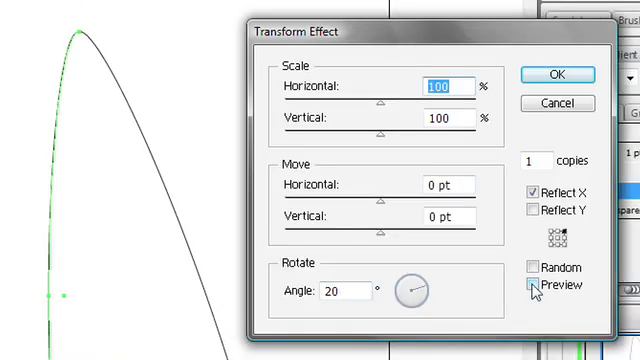
{"action": "left_click", "coordinate": [532, 288]}
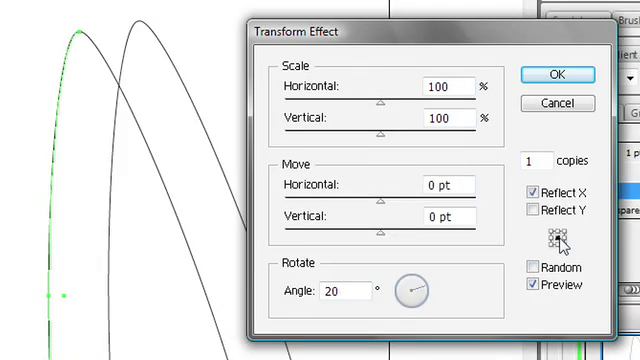